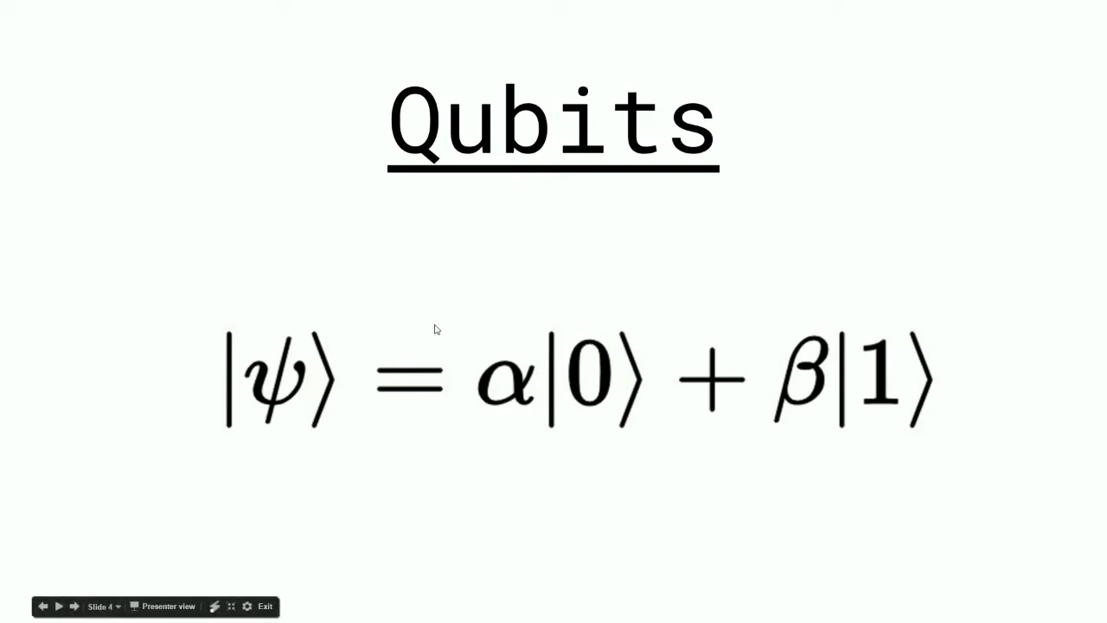
{"action": "mouse_move", "coordinate": [322, 356]}
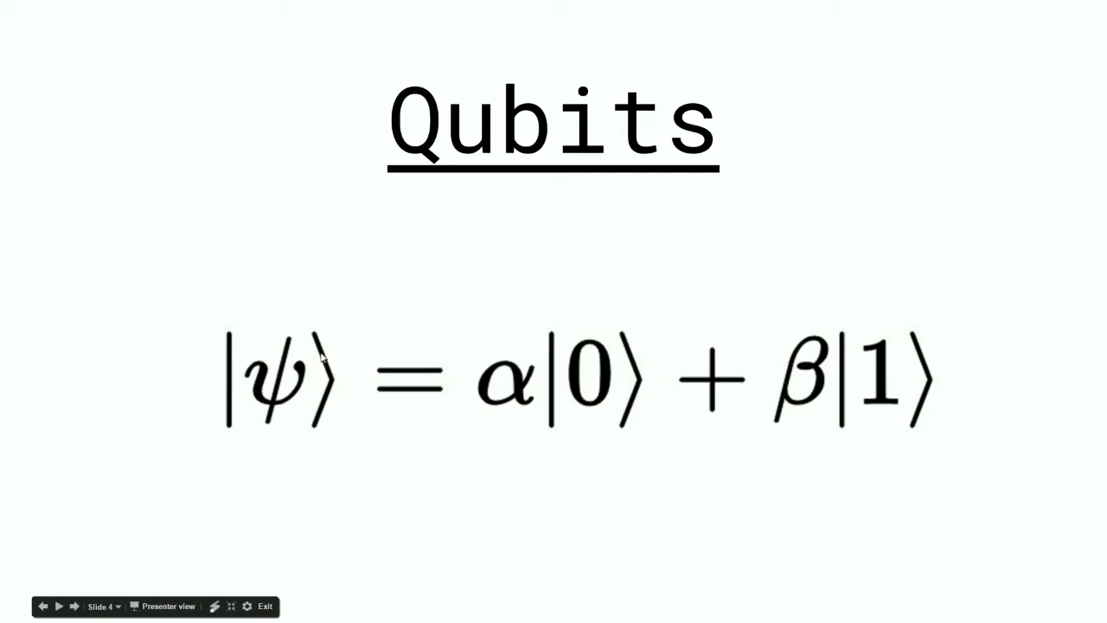
{"action": "mouse_move", "coordinate": [429, 395]}
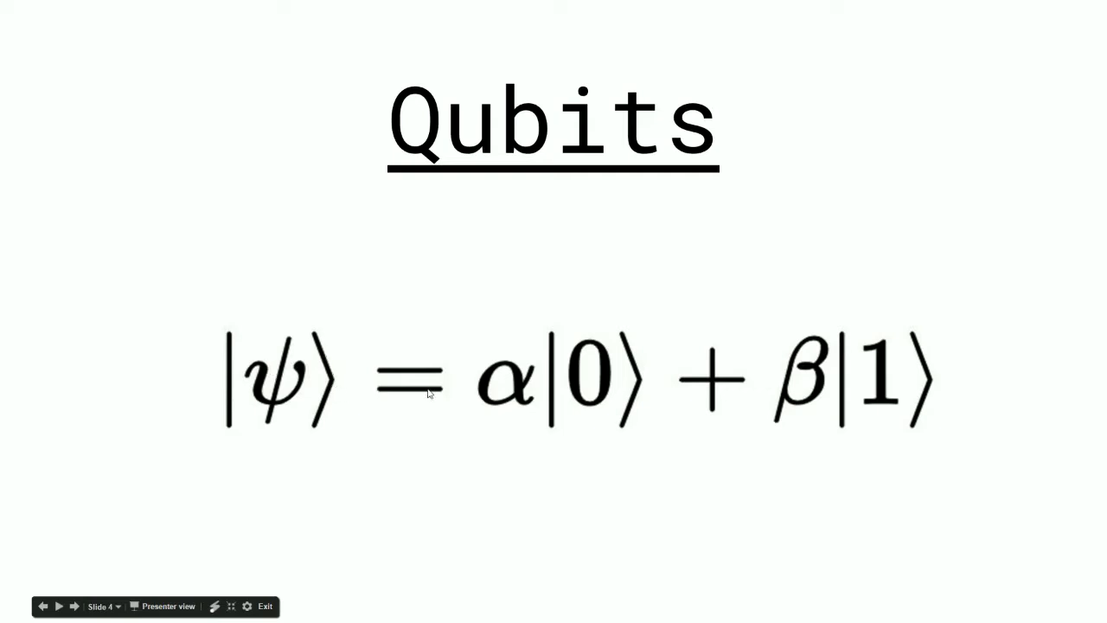
{"action": "mouse_move", "coordinate": [597, 384]}
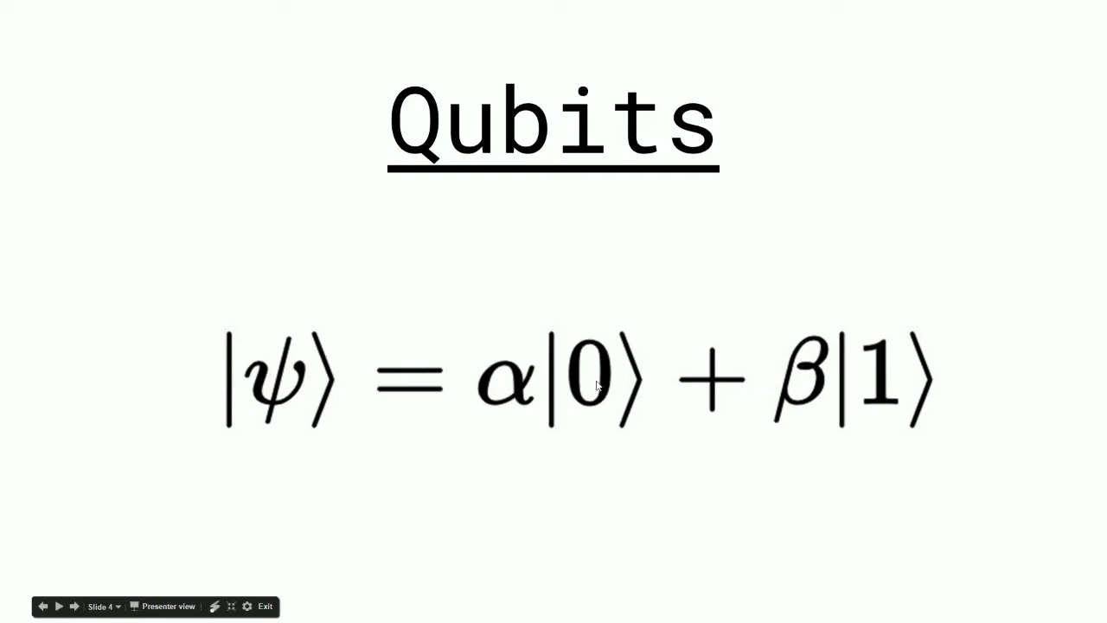
{"action": "mouse_move", "coordinate": [851, 384]}
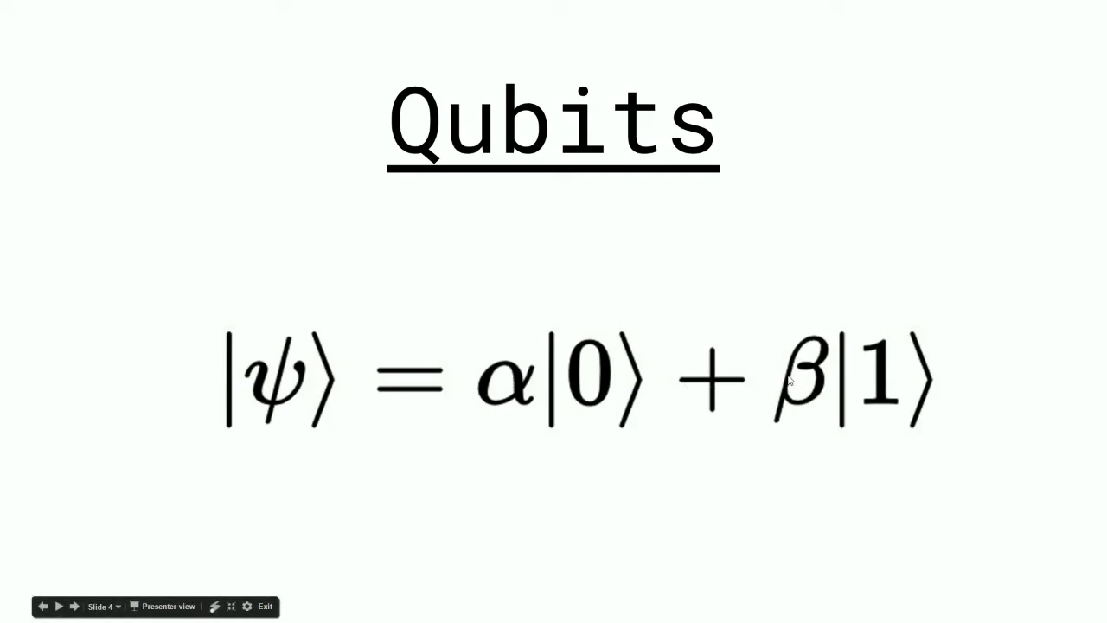
{"action": "mouse_move", "coordinate": [810, 384]}
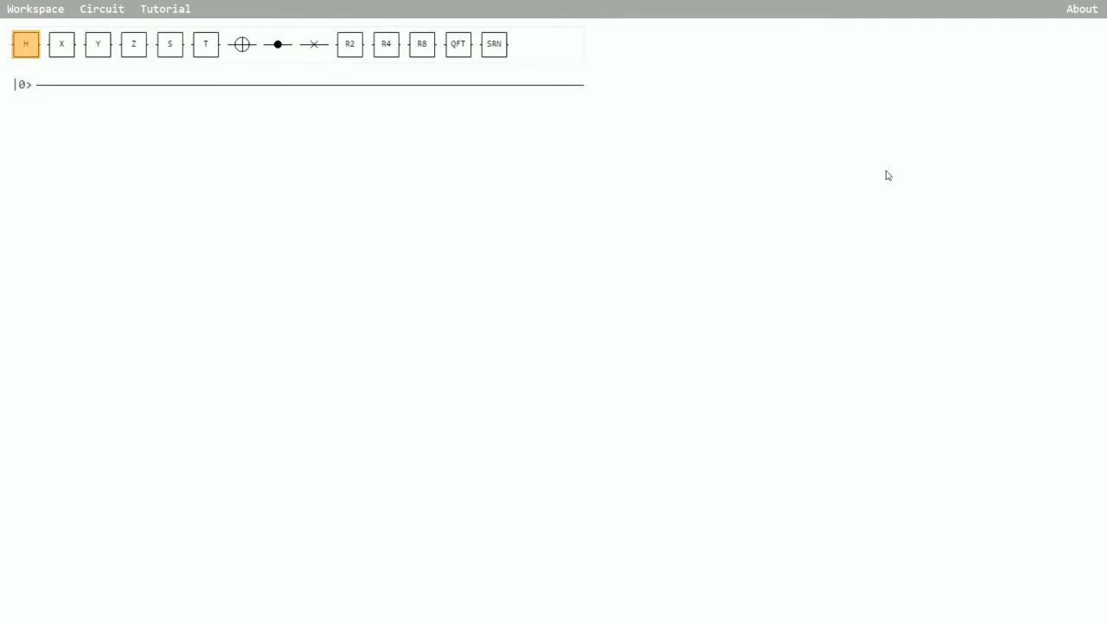
{"action": "mouse_move", "coordinate": [591, 286]}
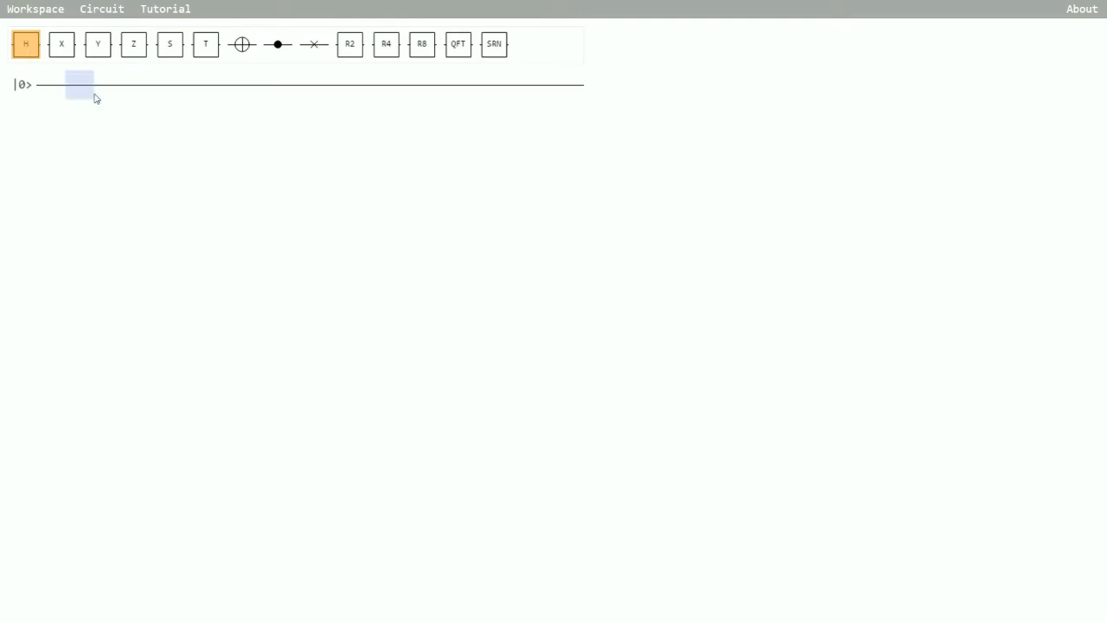
Place a Hadamard gate on the |0> wire, giving |0> and |1> amplitude 0.70710678 each (50%/50%).
{"action": "left_click", "coordinate": [80, 83]}
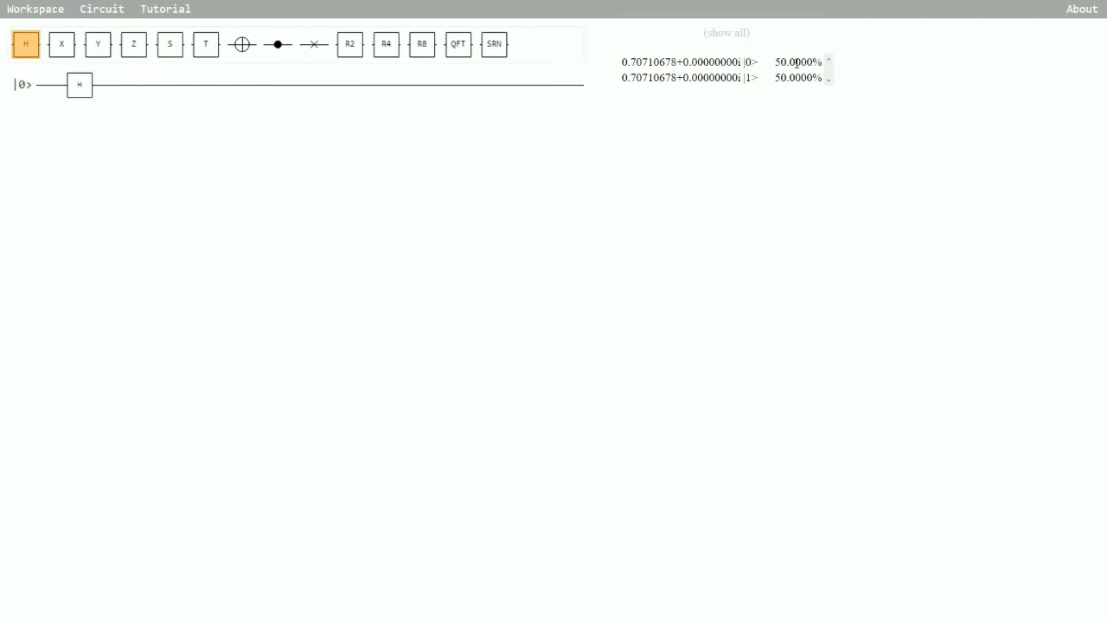
{"action": "mouse_move", "coordinate": [787, 62]}
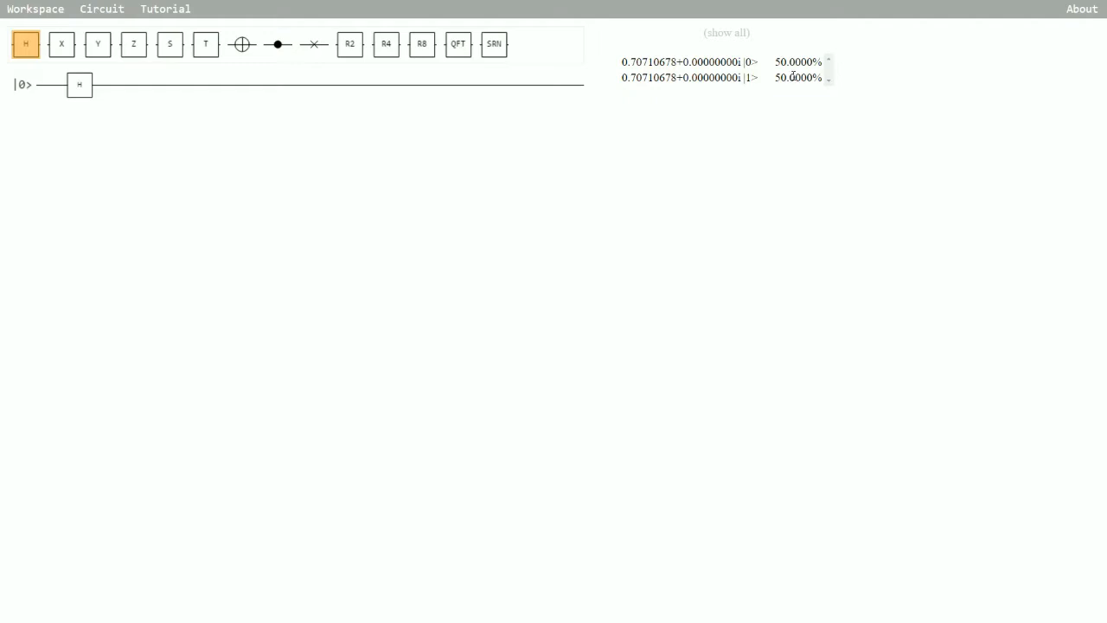
{"action": "mouse_move", "coordinate": [749, 76]}
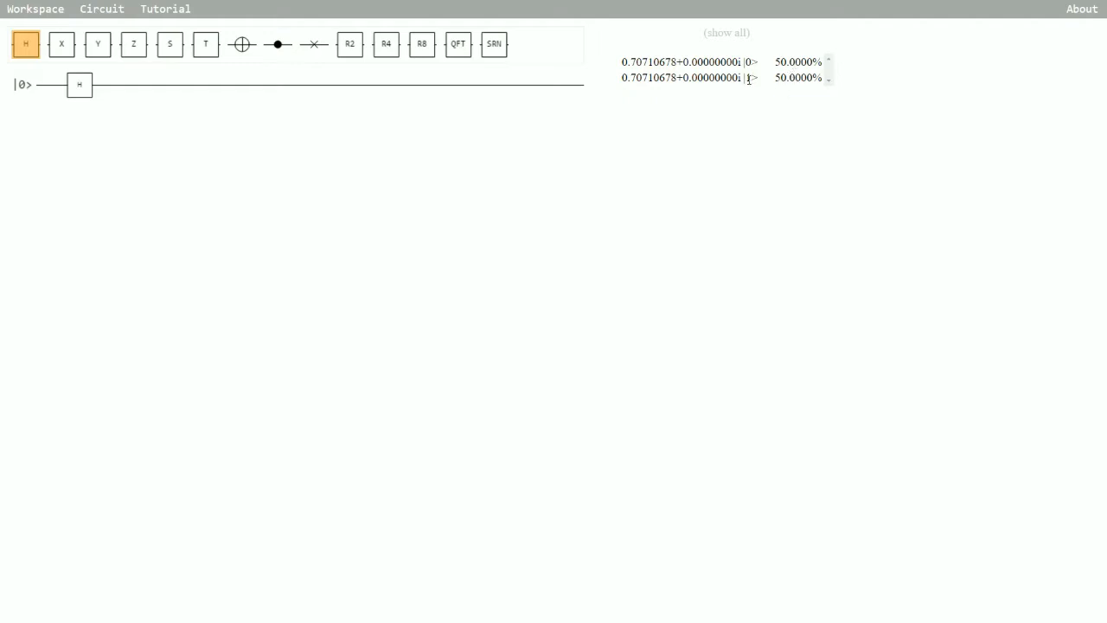
{"action": "mouse_move", "coordinate": [861, 204]}
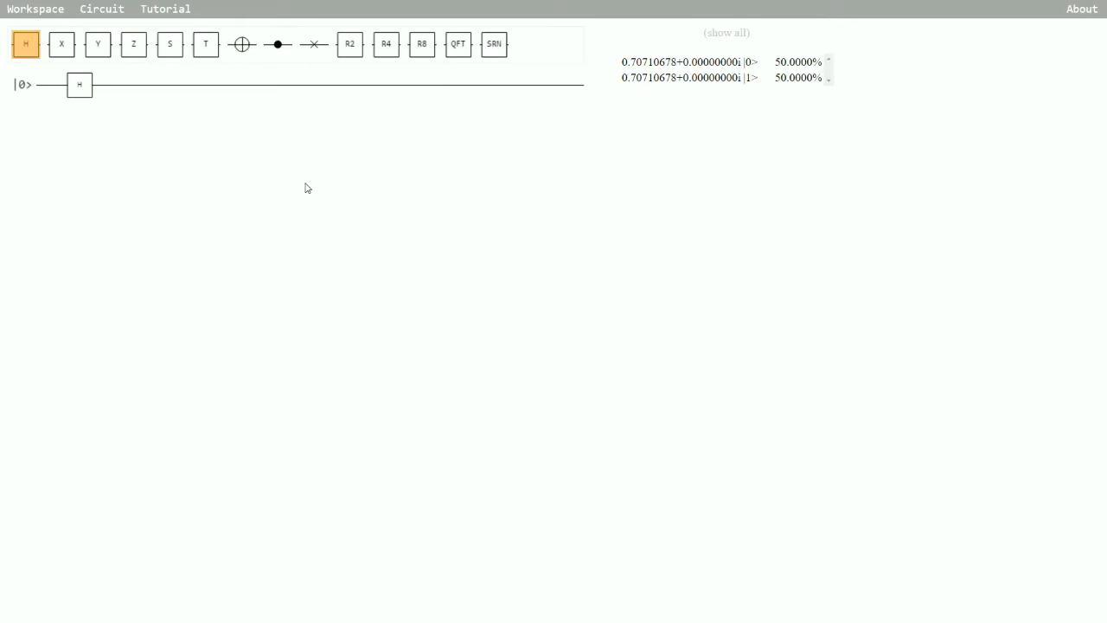
{"action": "mouse_move", "coordinate": [587, 160]}
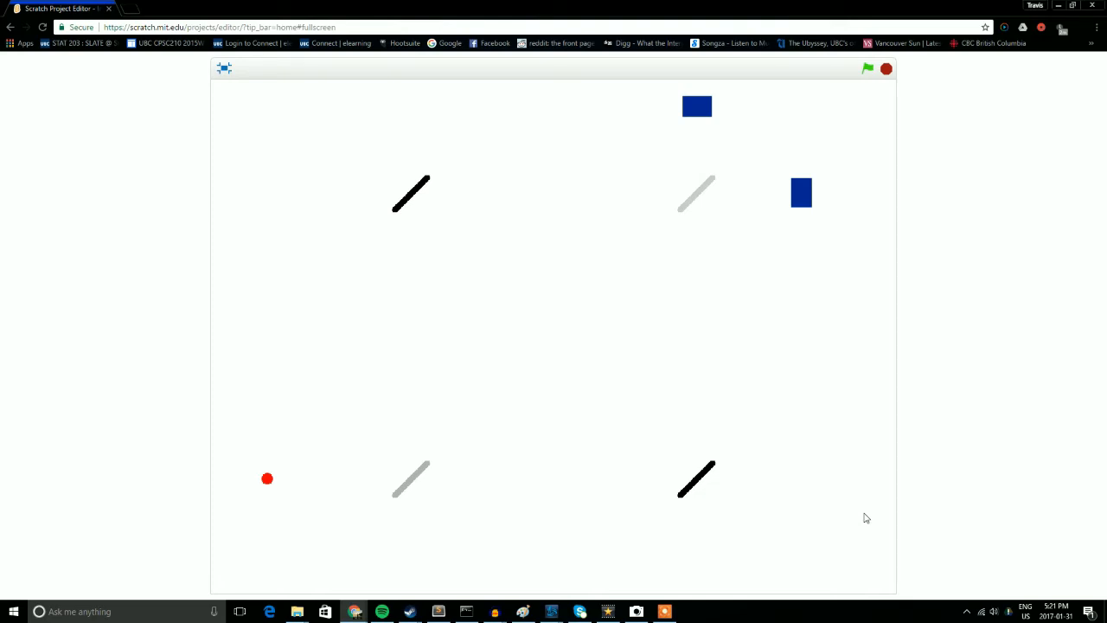
{"action": "mouse_move", "coordinate": [423, 495]}
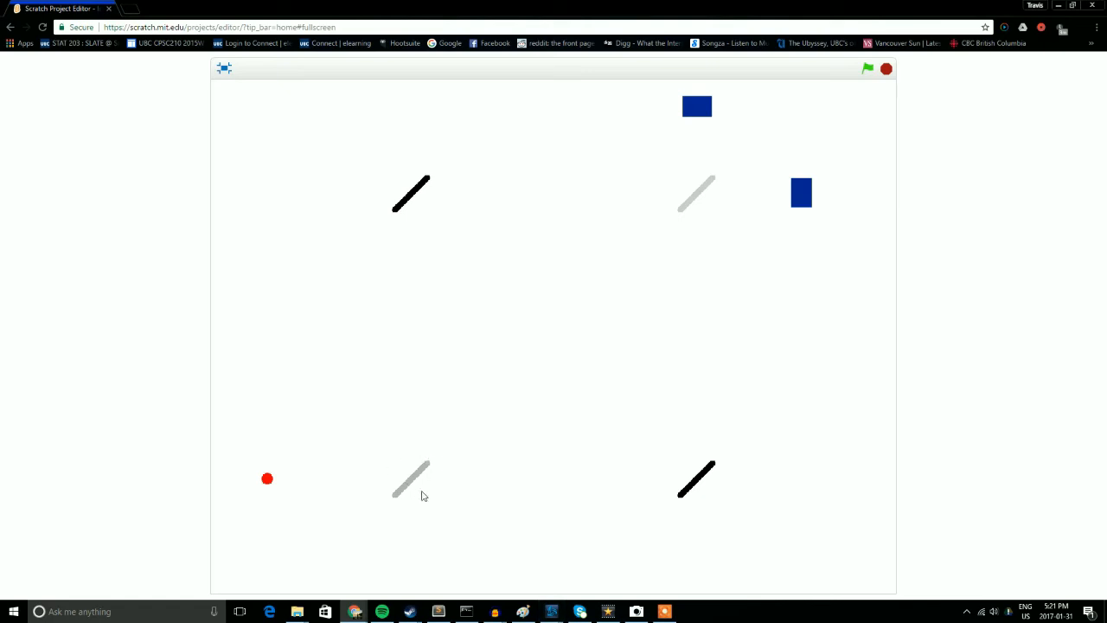
{"action": "mouse_move", "coordinate": [616, 421]}
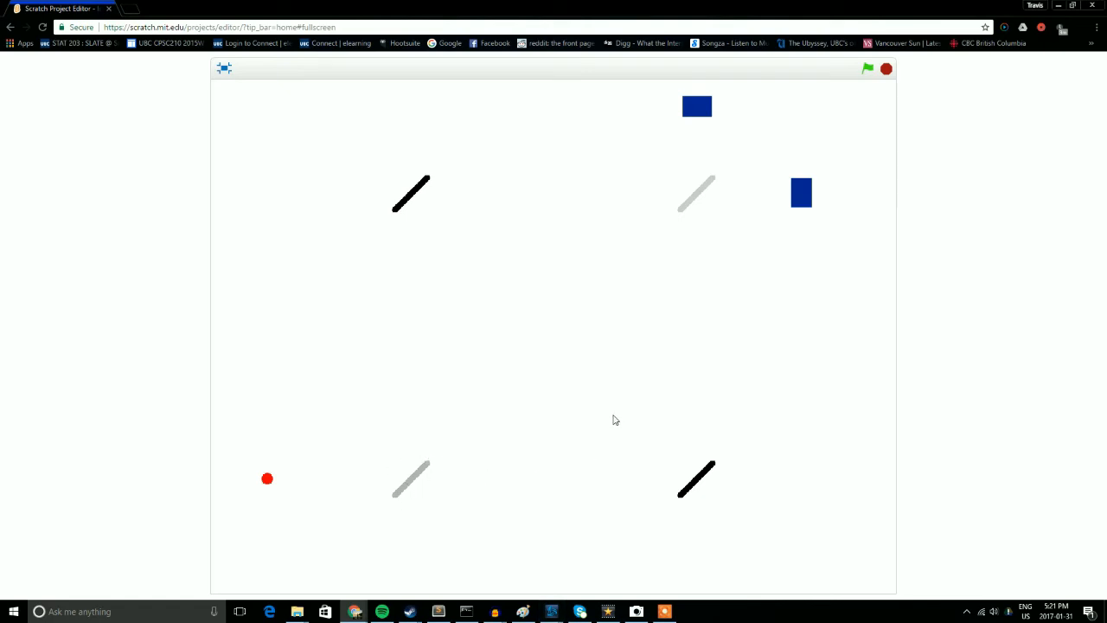
{"action": "mouse_move", "coordinate": [612, 412]}
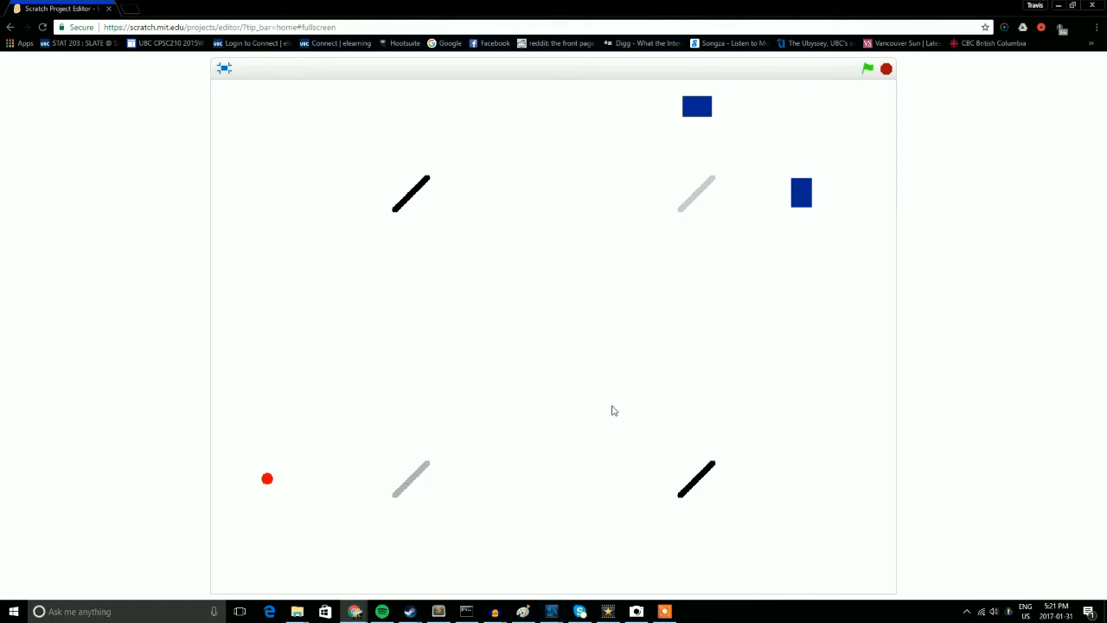
{"action": "mouse_move", "coordinate": [605, 417]}
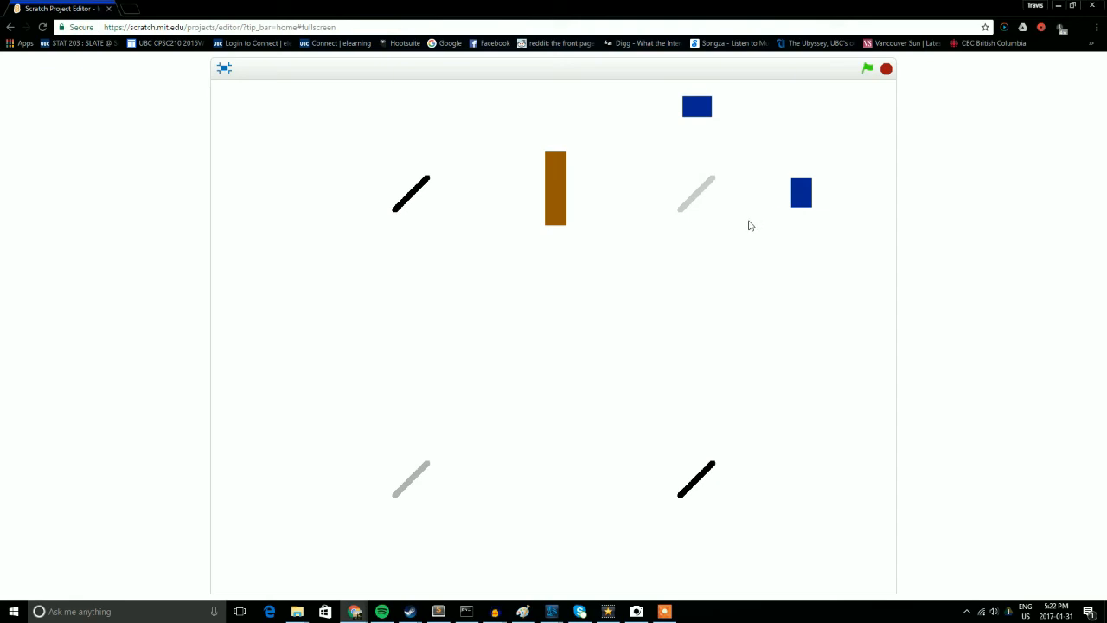
{"action": "mouse_move", "coordinate": [744, 229]}
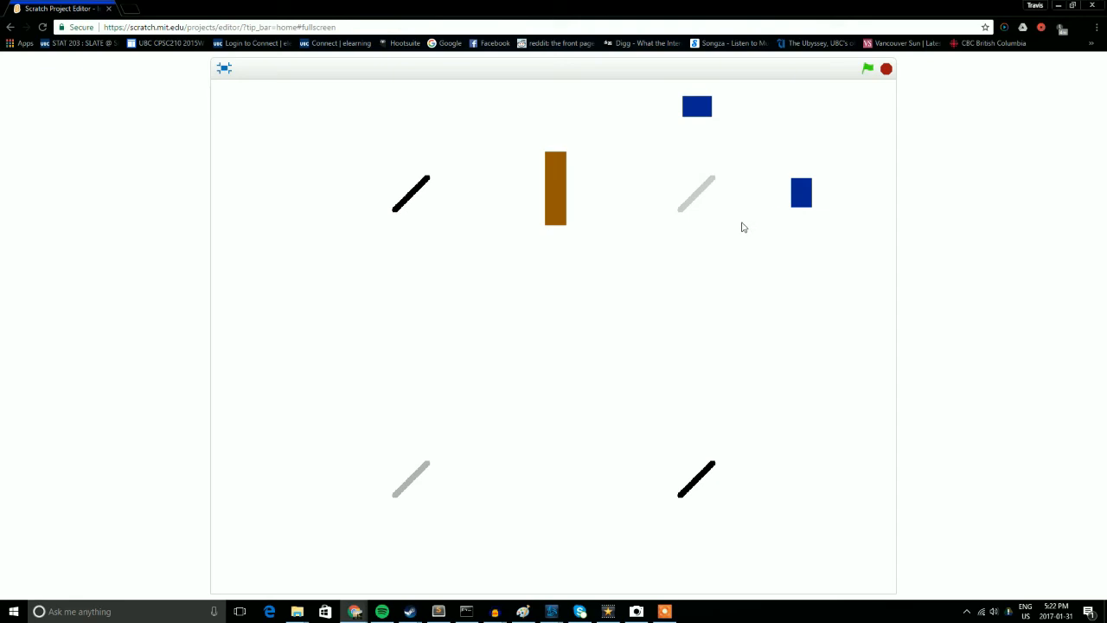